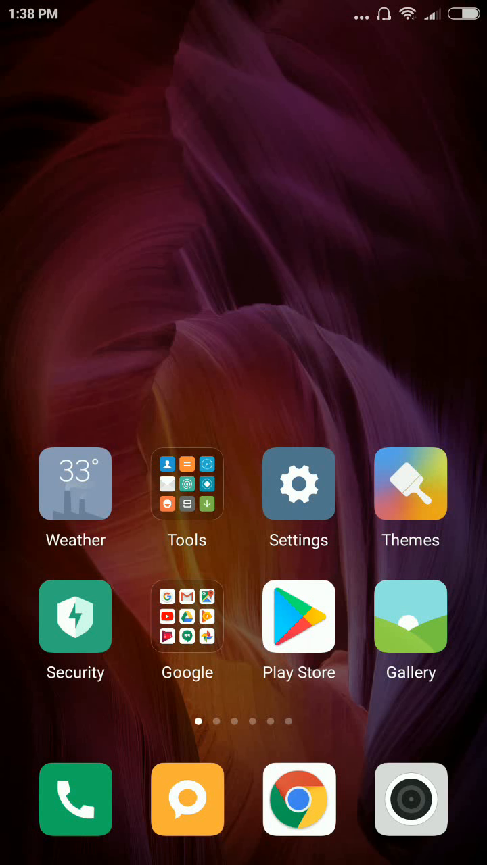
- Go to Settings, then Lock screen & password, then its Advanced settings page
{"action": "left_click", "coordinate": [299, 484]}
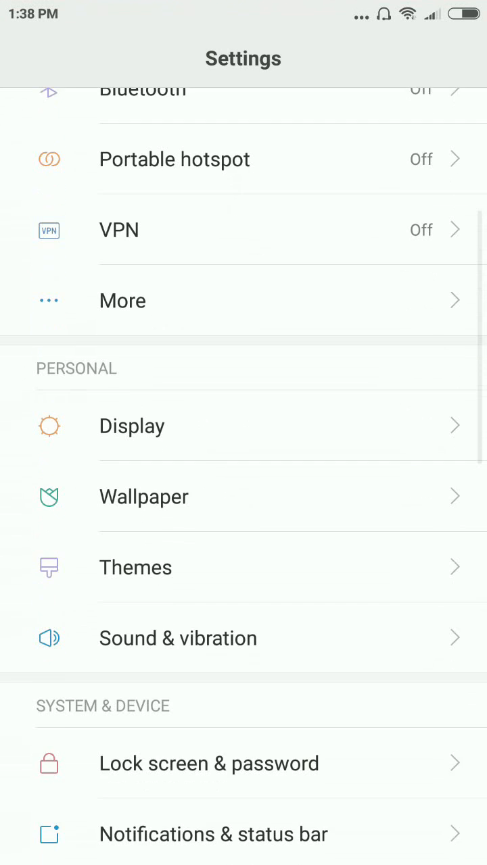
{"action": "left_click", "coordinate": [209, 764]}
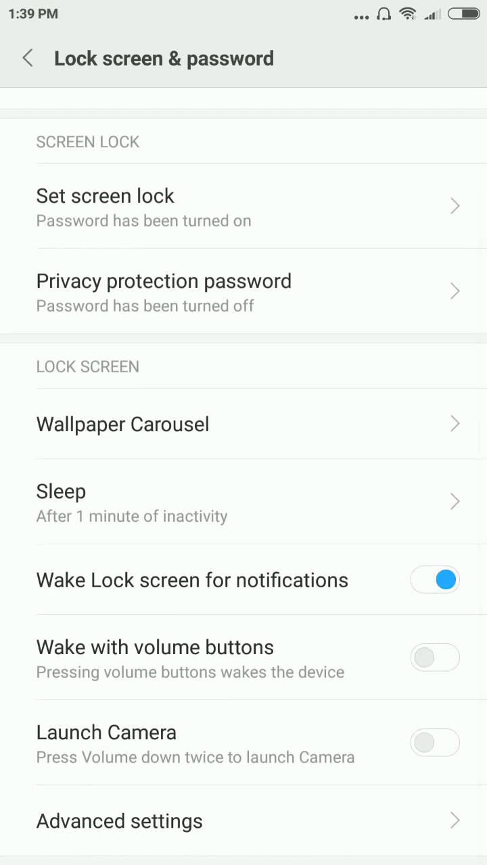
{"action": "left_click", "coordinate": [119, 821]}
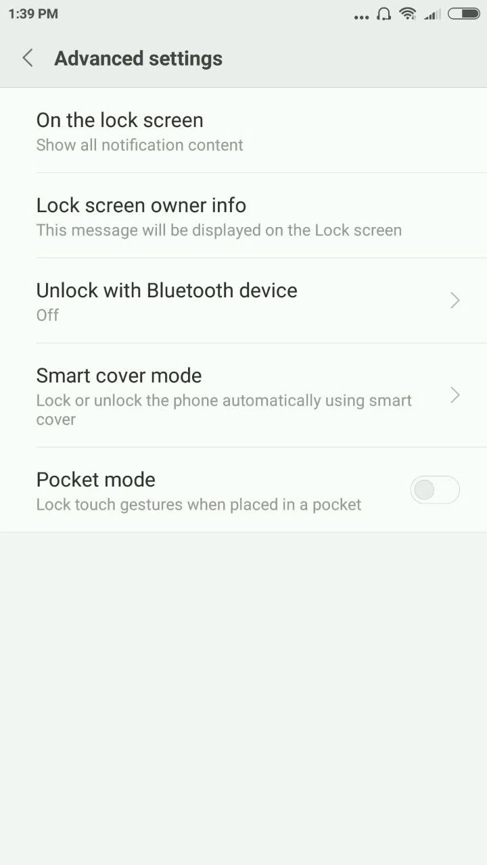
- Switch on 'Show owner info on lock screen' and focus the empty message field
{"action": "left_click", "coordinate": [140, 216]}
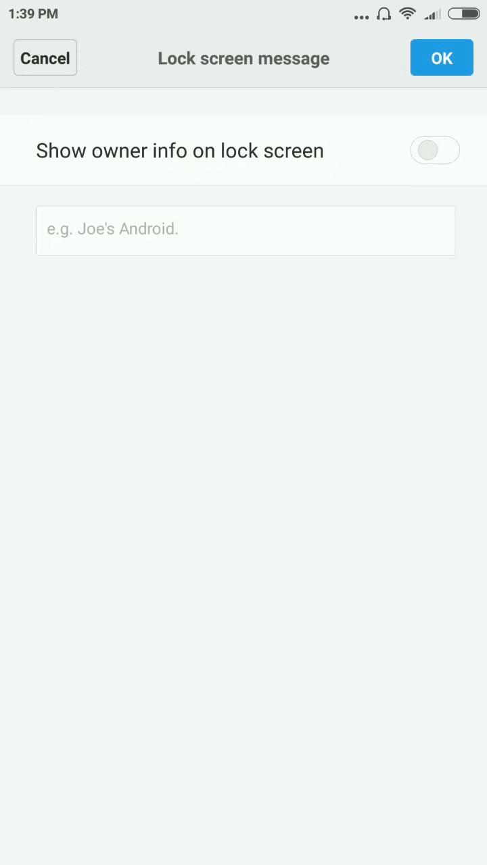
{"action": "left_click", "coordinate": [434, 149]}
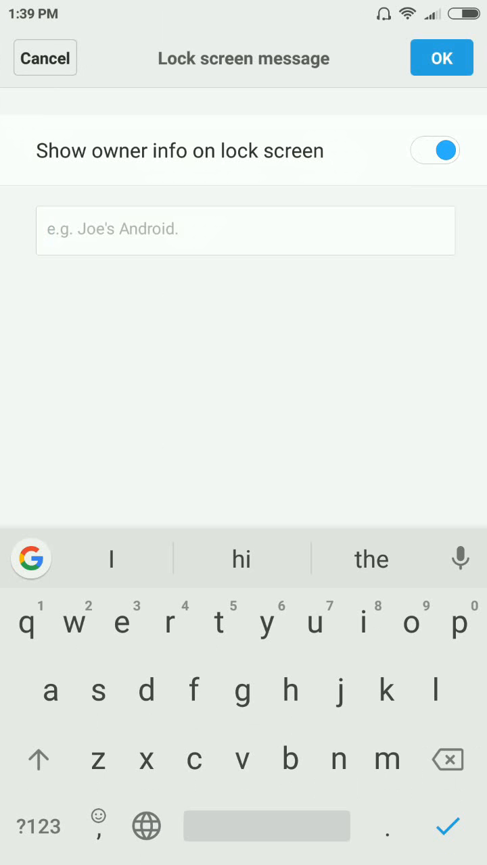
{"action": "left_click", "coordinate": [38, 760]}
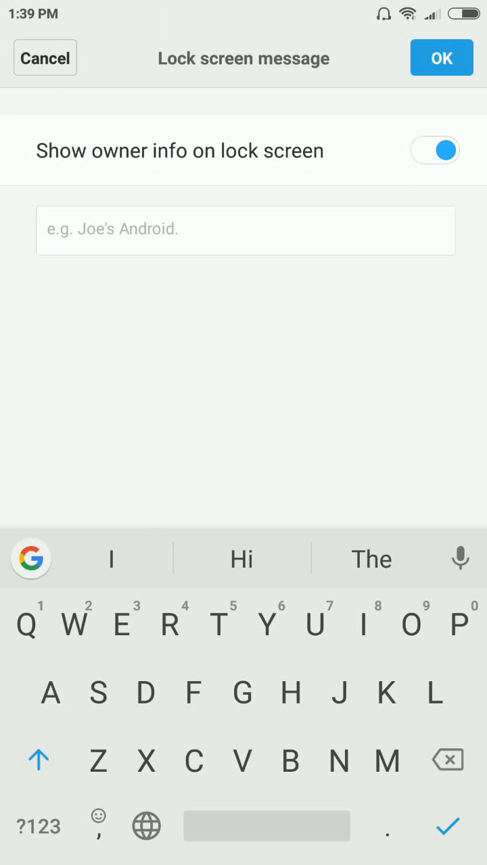
- Enter 'Emergency:100' as the owner info message and confirm with OK
{"action": "type", "text": "Emergency"}
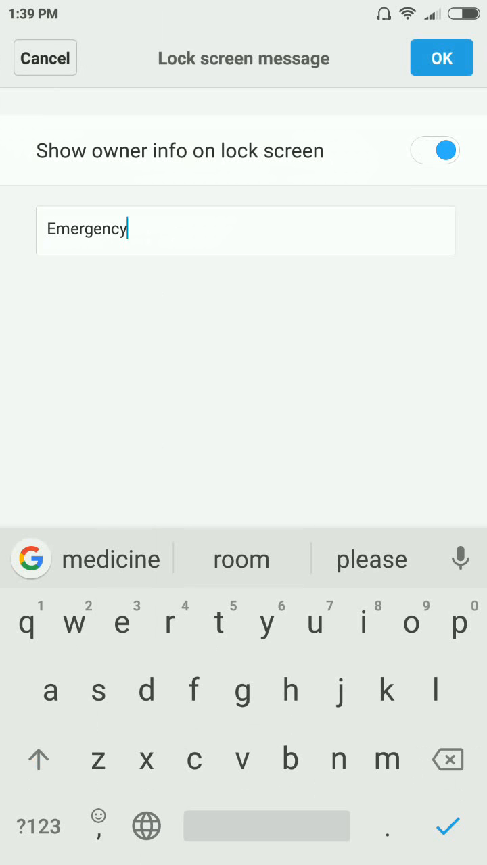
{"action": "left_click", "coordinate": [39, 825]}
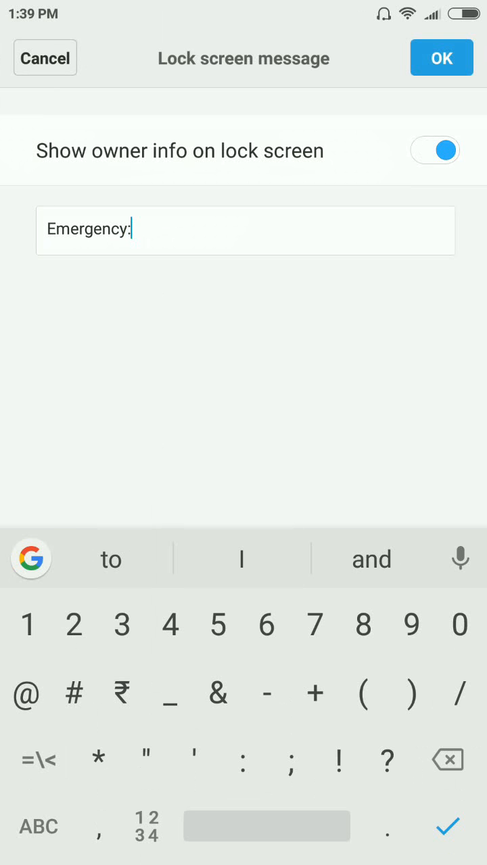
{"action": "type", "text": "100"}
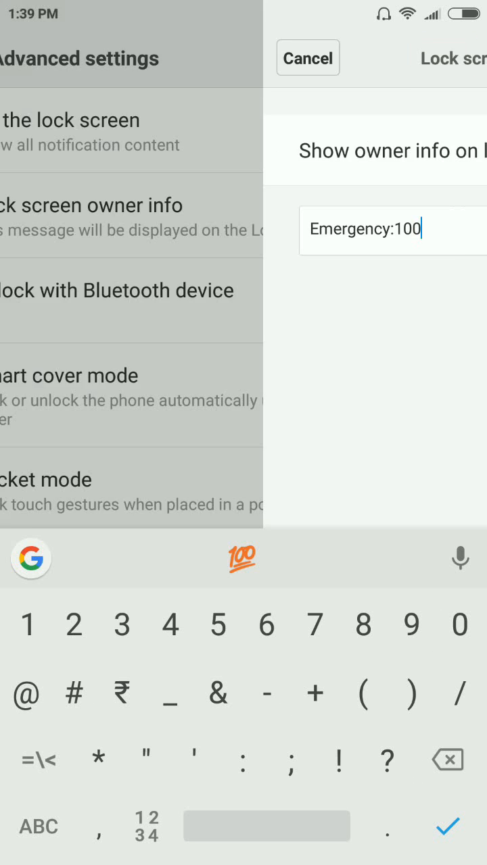
{"action": "left_click", "coordinate": [307, 57]}
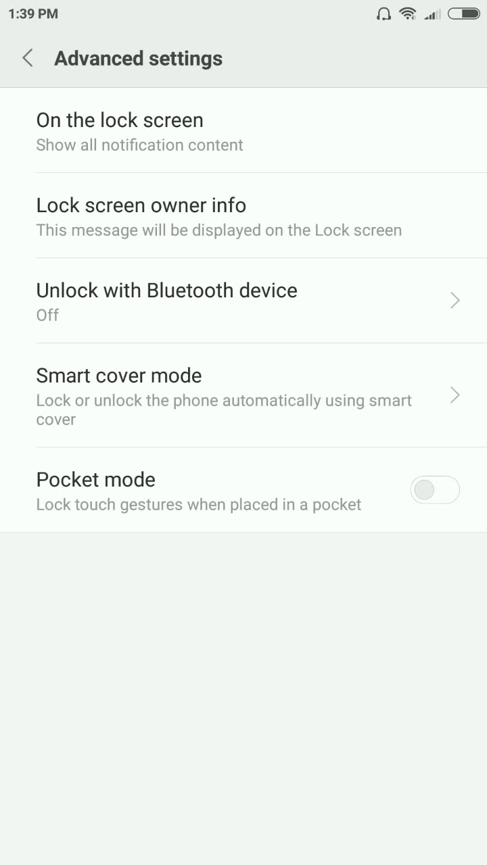